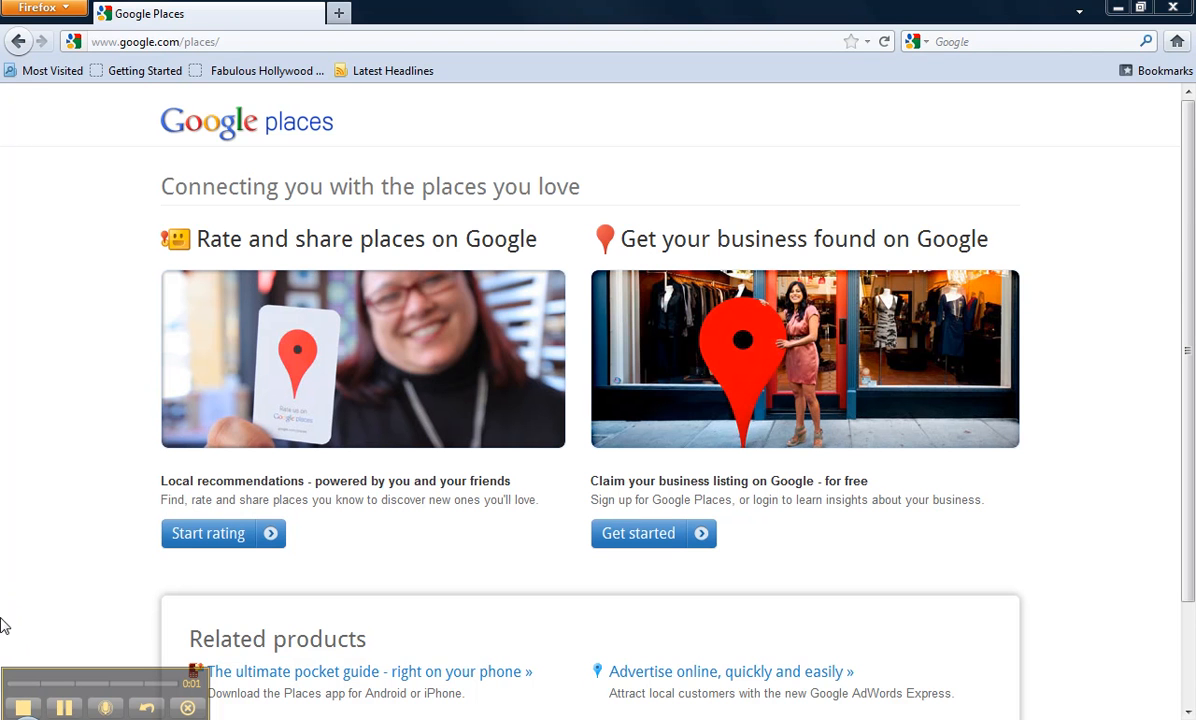
pyautogui.moveTo(44, 572)
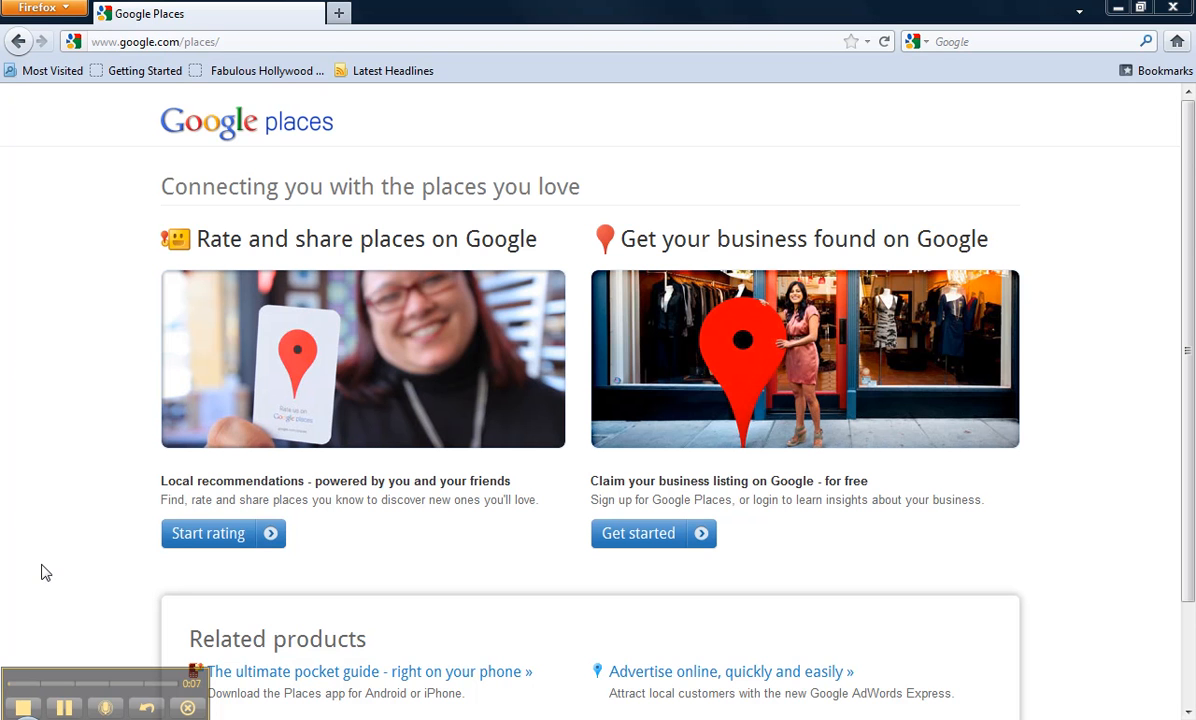
pyautogui.moveTo(456, 580)
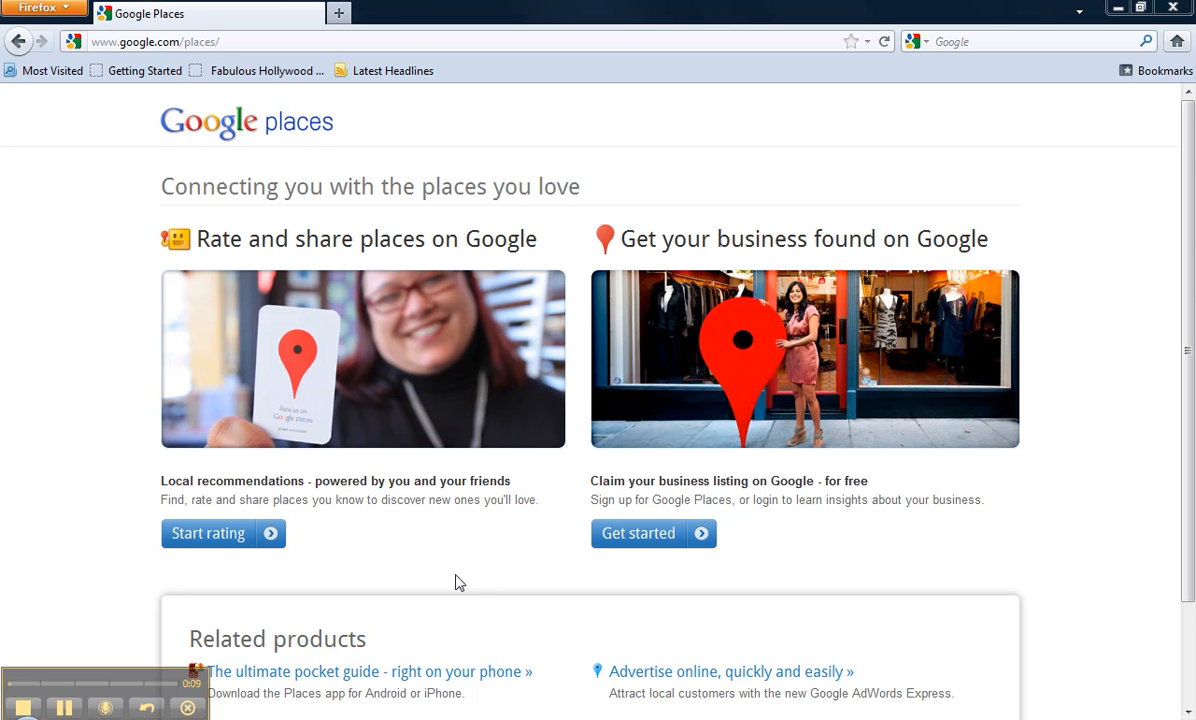
pyautogui.moveTo(640, 540)
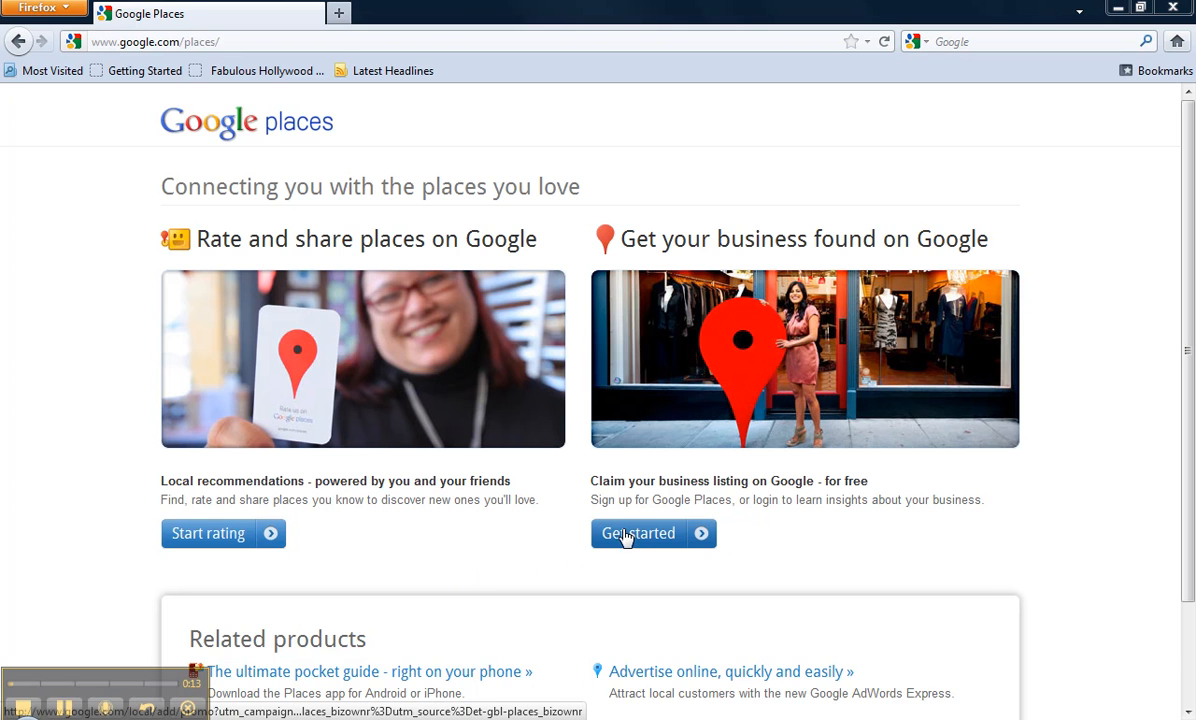
pyautogui.moveTo(608, 540)
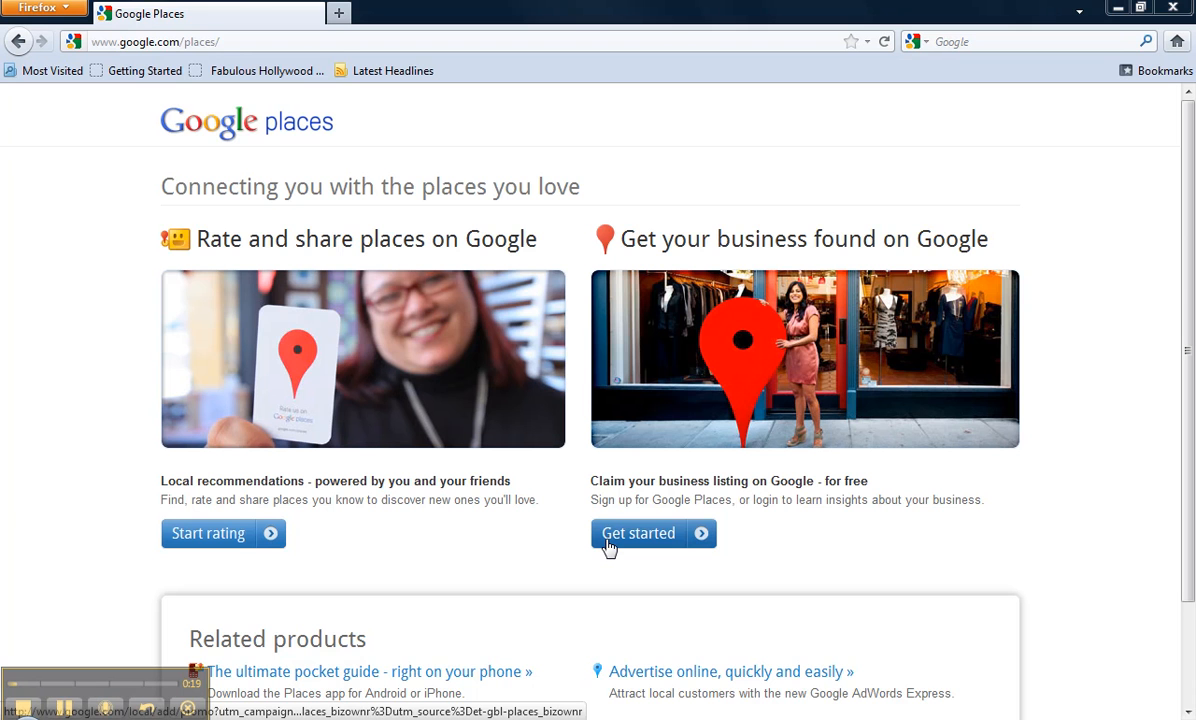
pyautogui.click(640, 532)
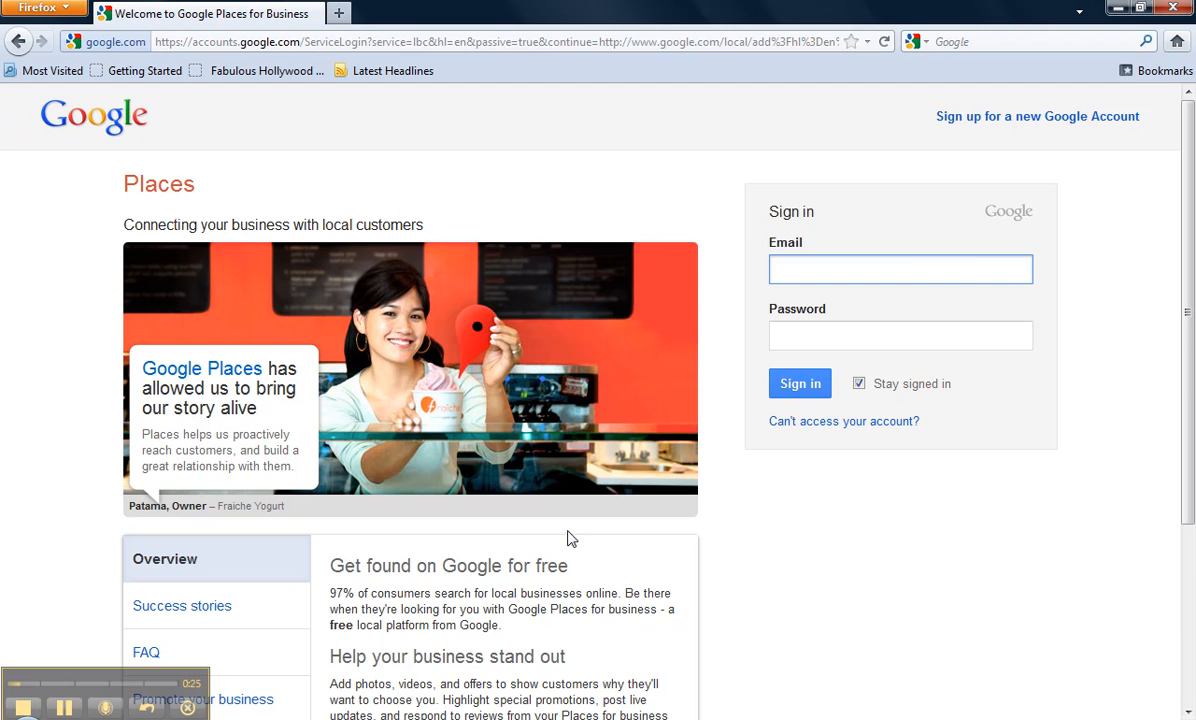
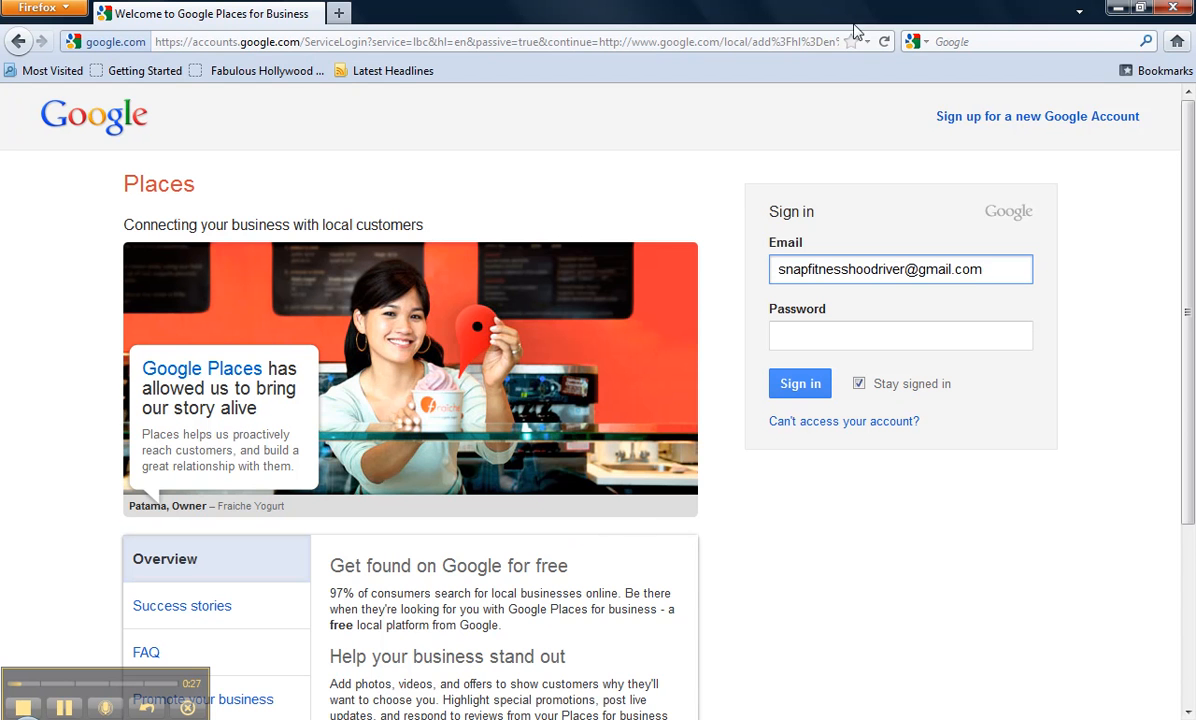
pyautogui.write('password')
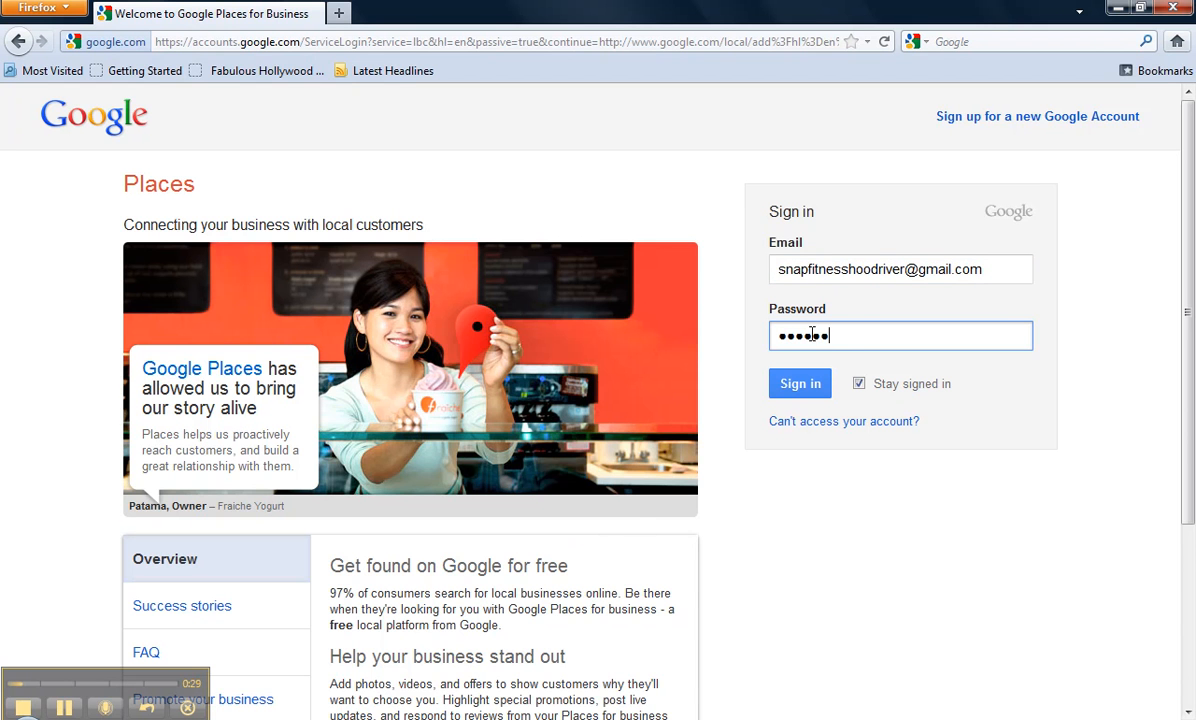
pyautogui.click(800, 384)
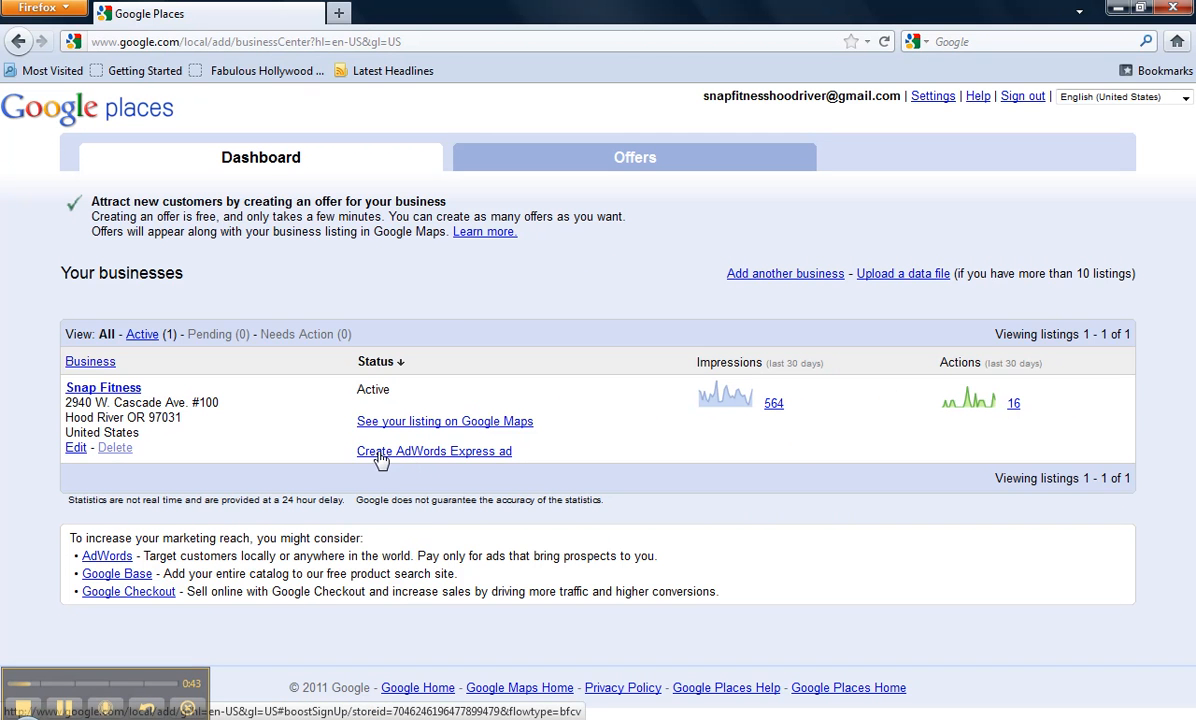
# Start an AdWords Express ad for Snap Fitness in the Health Club category
pyautogui.click(434, 452)
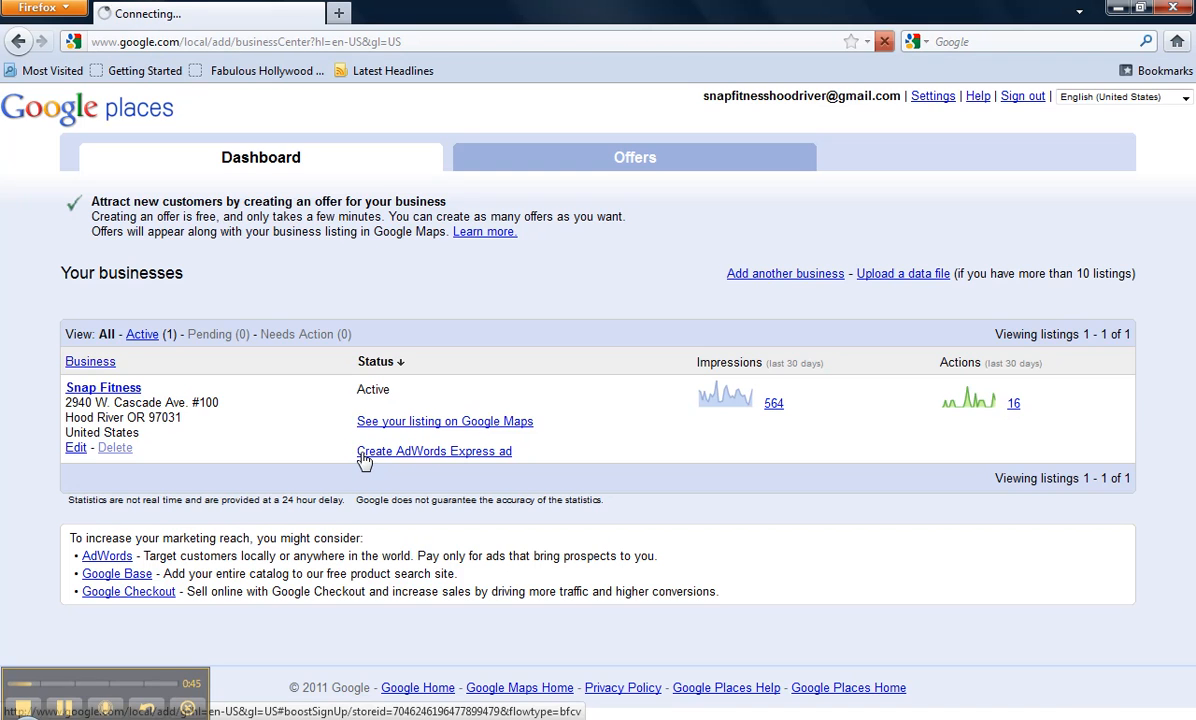
pyautogui.click(436, 452)
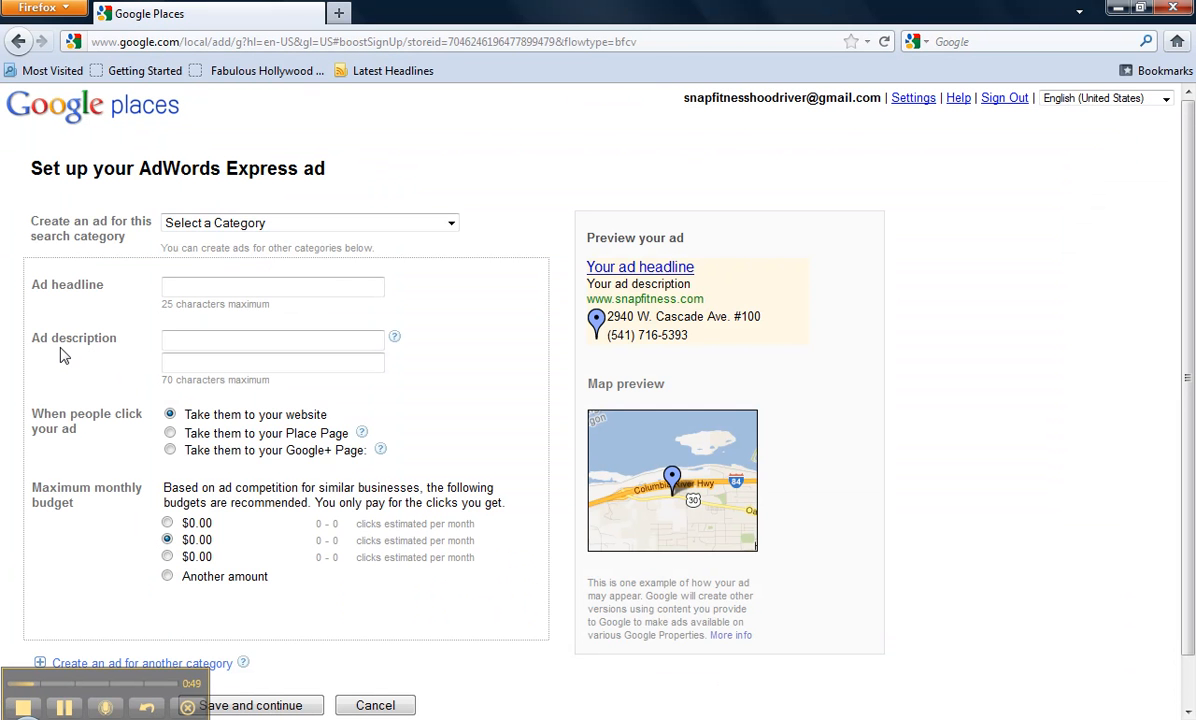
pyautogui.moveTo(4, 356)
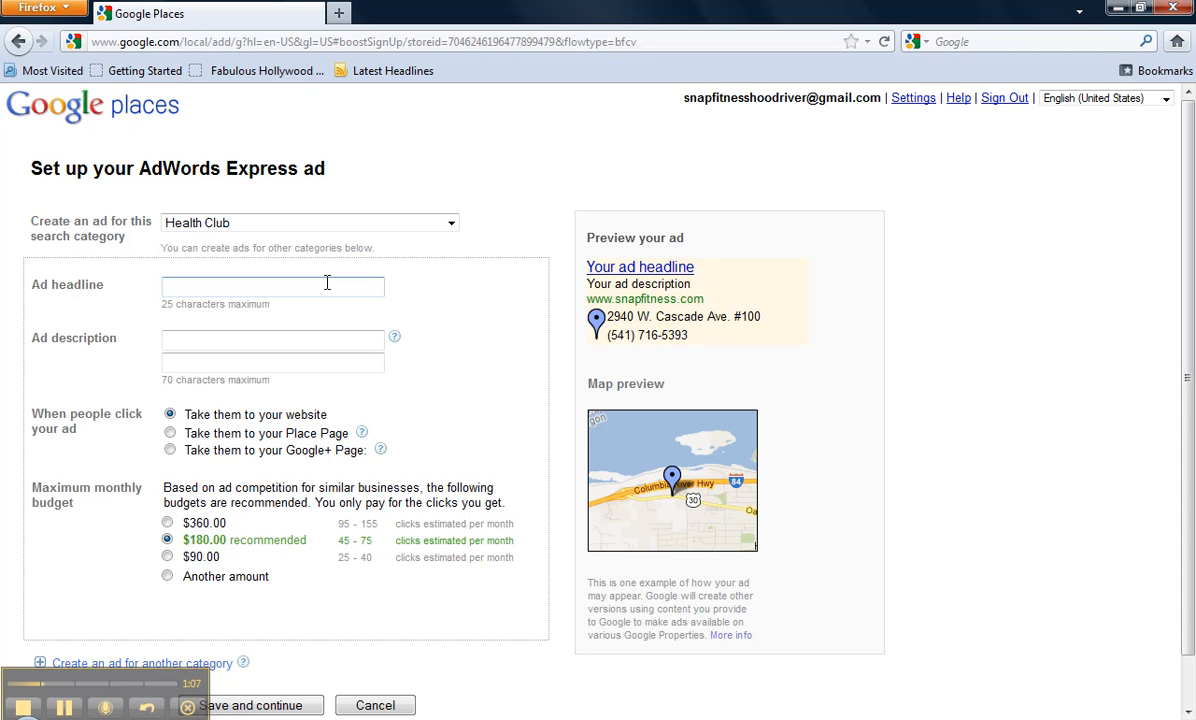
# Enter headline 'Snap Fitness' and description lines 'Hood River' and 'Test Ad'
pyautogui.write('Snap Fitness')
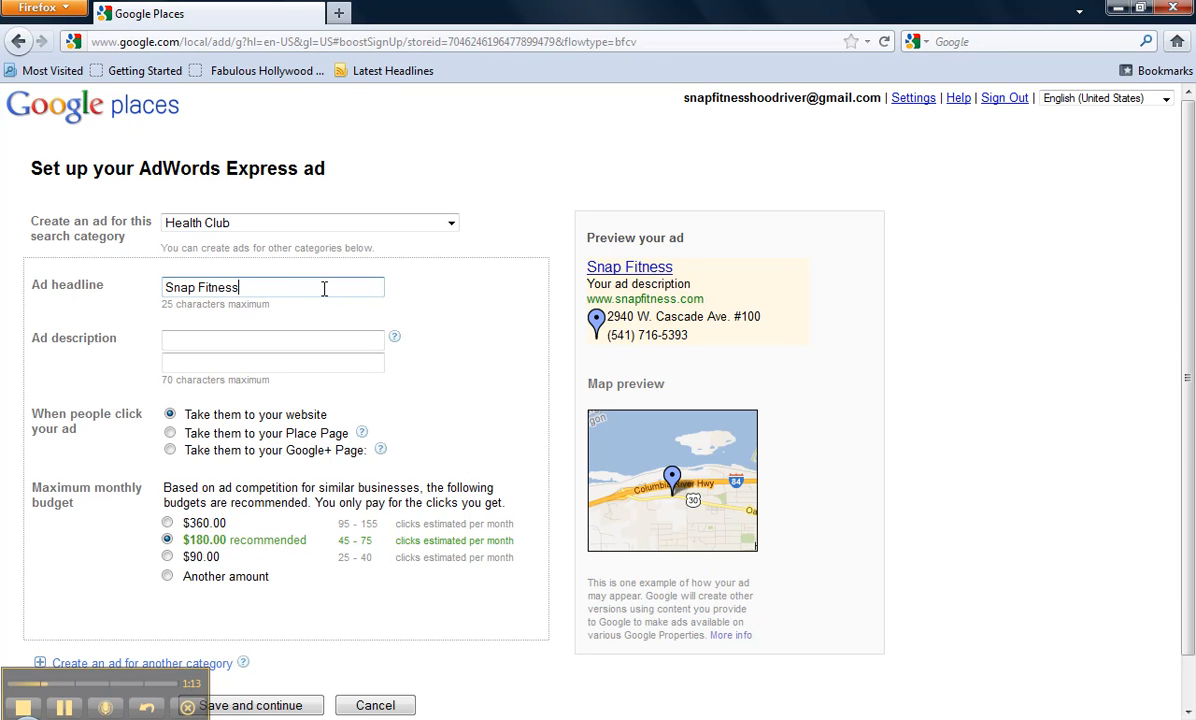
pyautogui.click(272, 340)
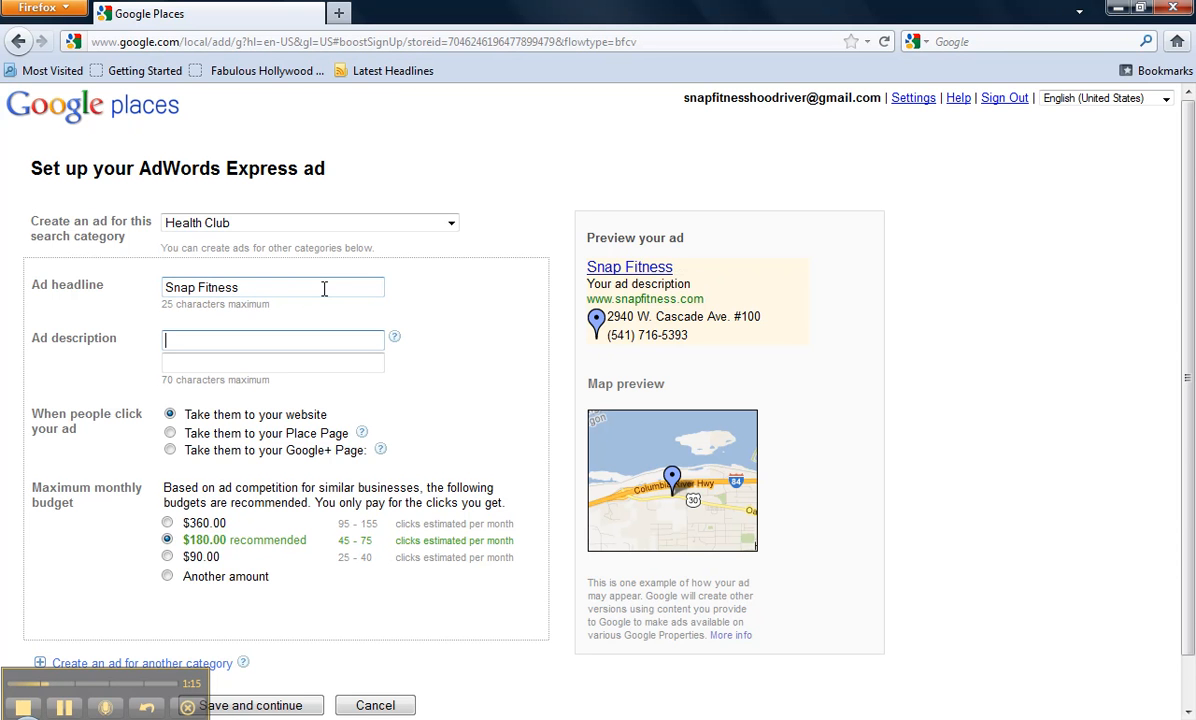
pyautogui.write('Hood Riv')
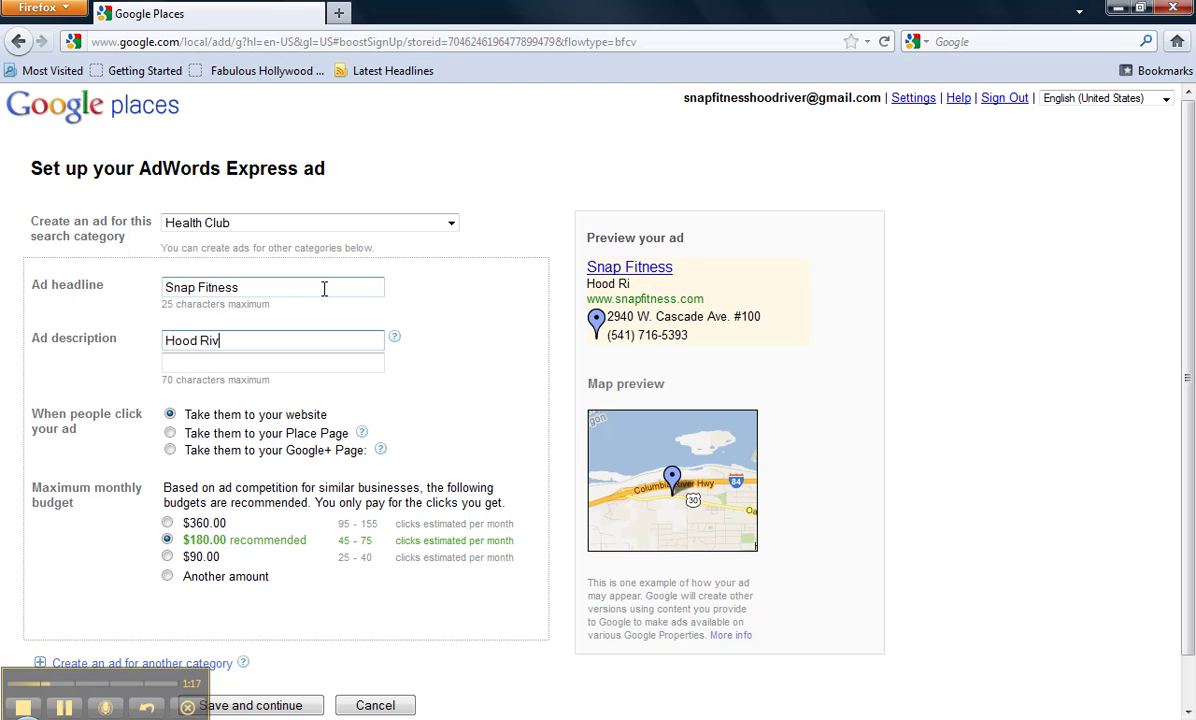
pyautogui.write('Test Ad')
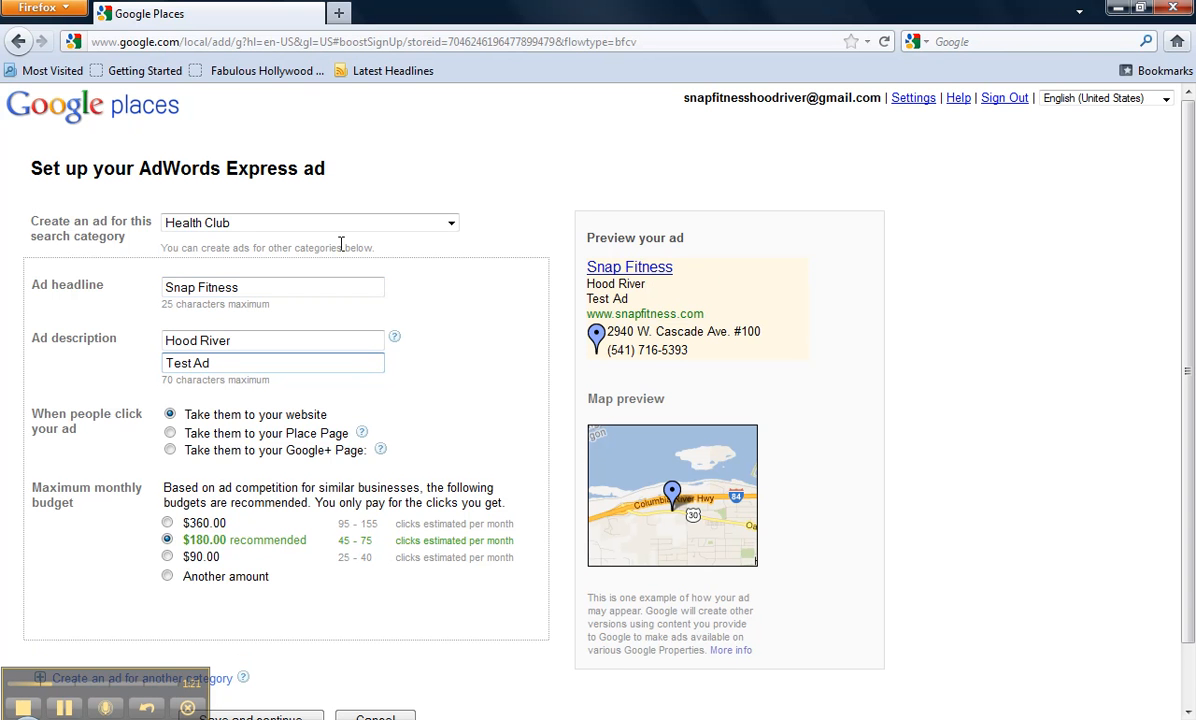
pyautogui.moveTo(216, 422)
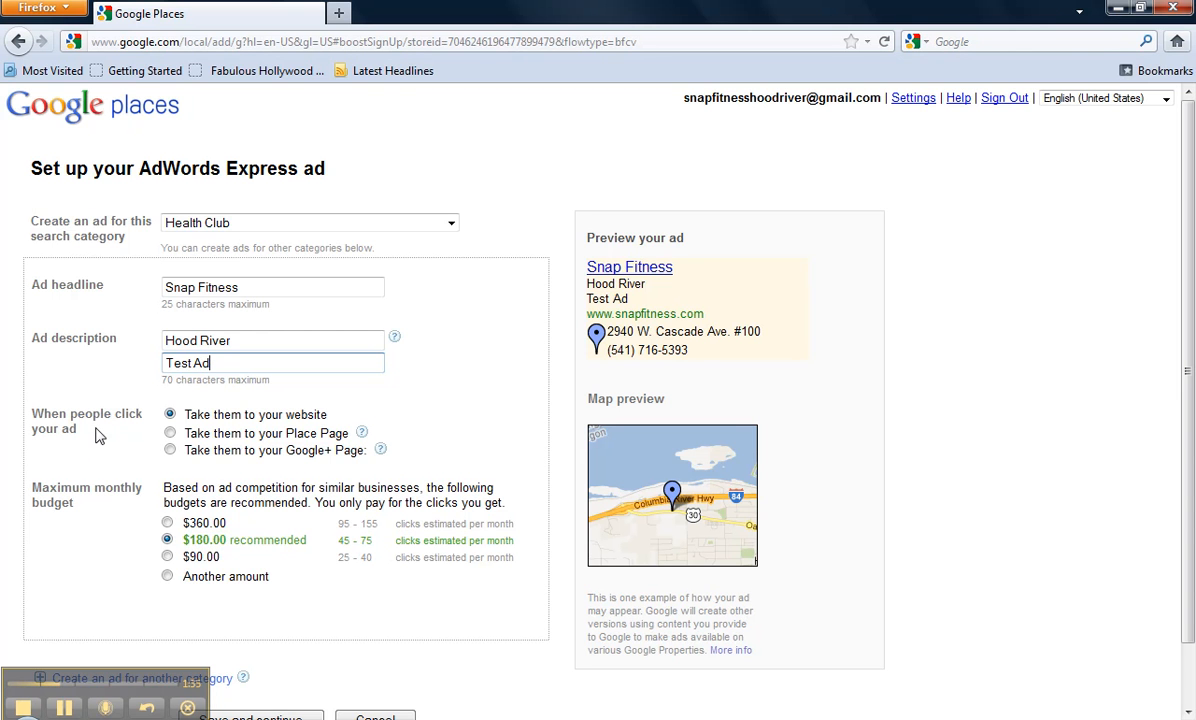
# Choose 'Take them to your Place Page' for people who click the ad
pyautogui.click(170, 432)
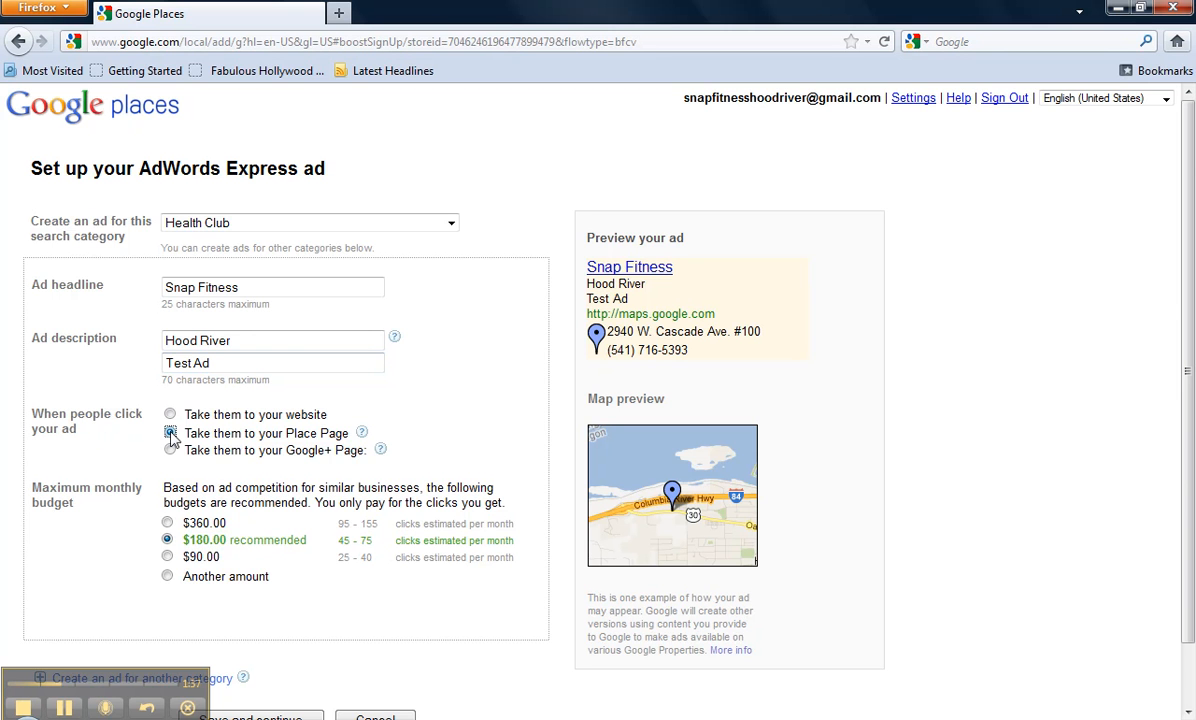
pyautogui.click(170, 432)
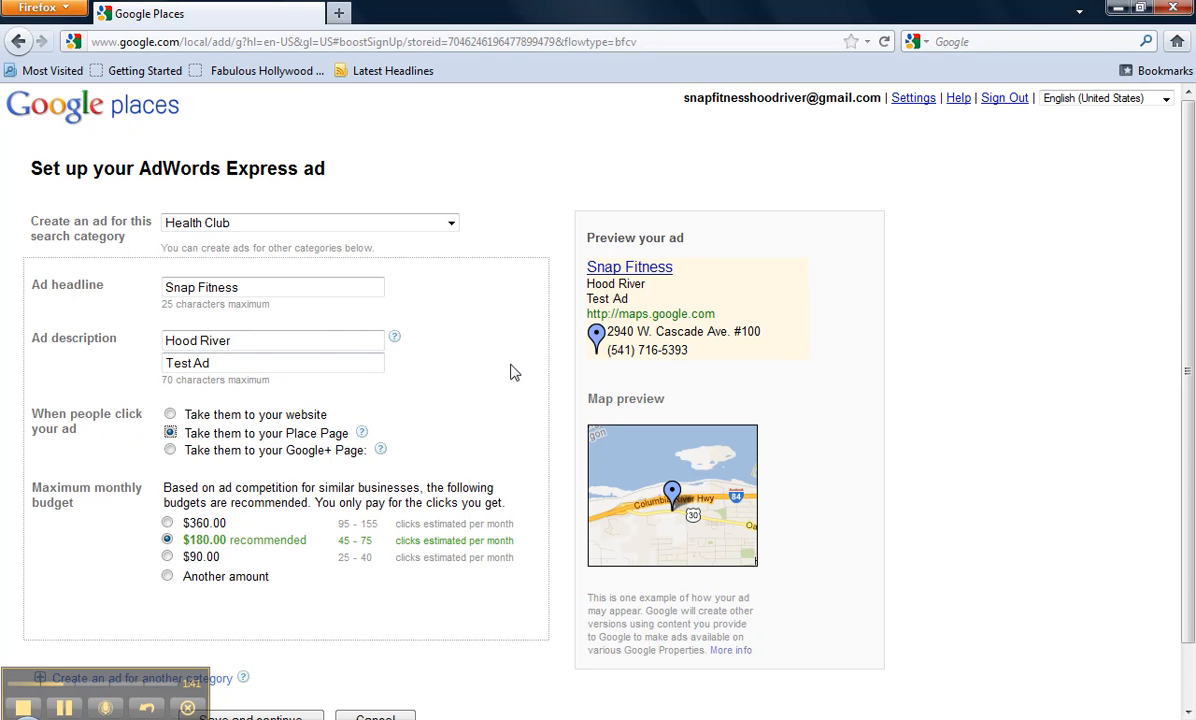
pyautogui.moveTo(580, 226)
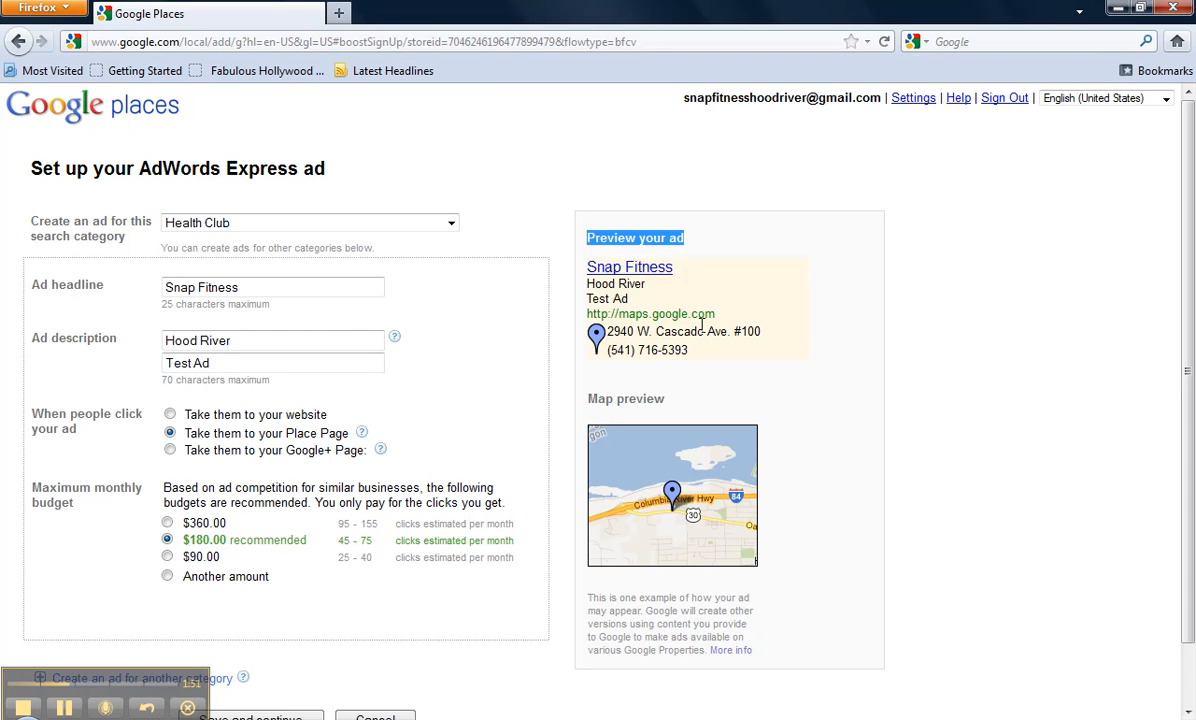
pyautogui.moveTo(550, 372)
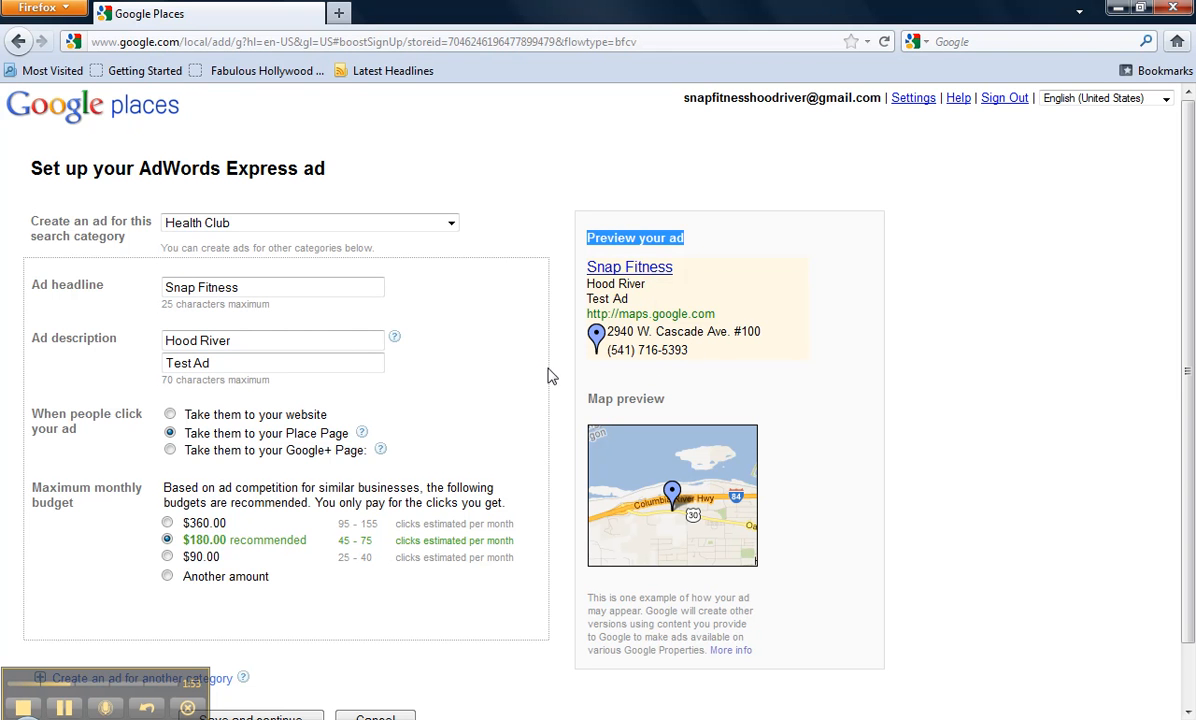
pyautogui.moveTo(562, 340)
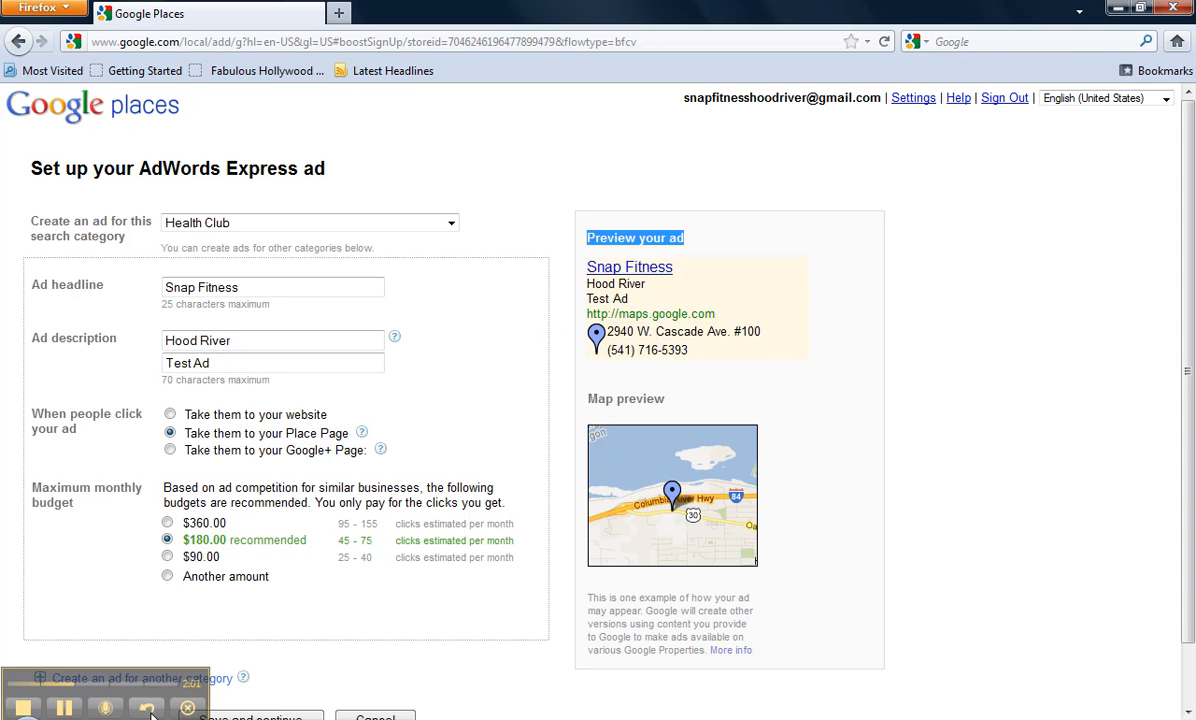
# Try the budget options including Another amount, settling on $360.00 monthly
pyautogui.scroll(-3)
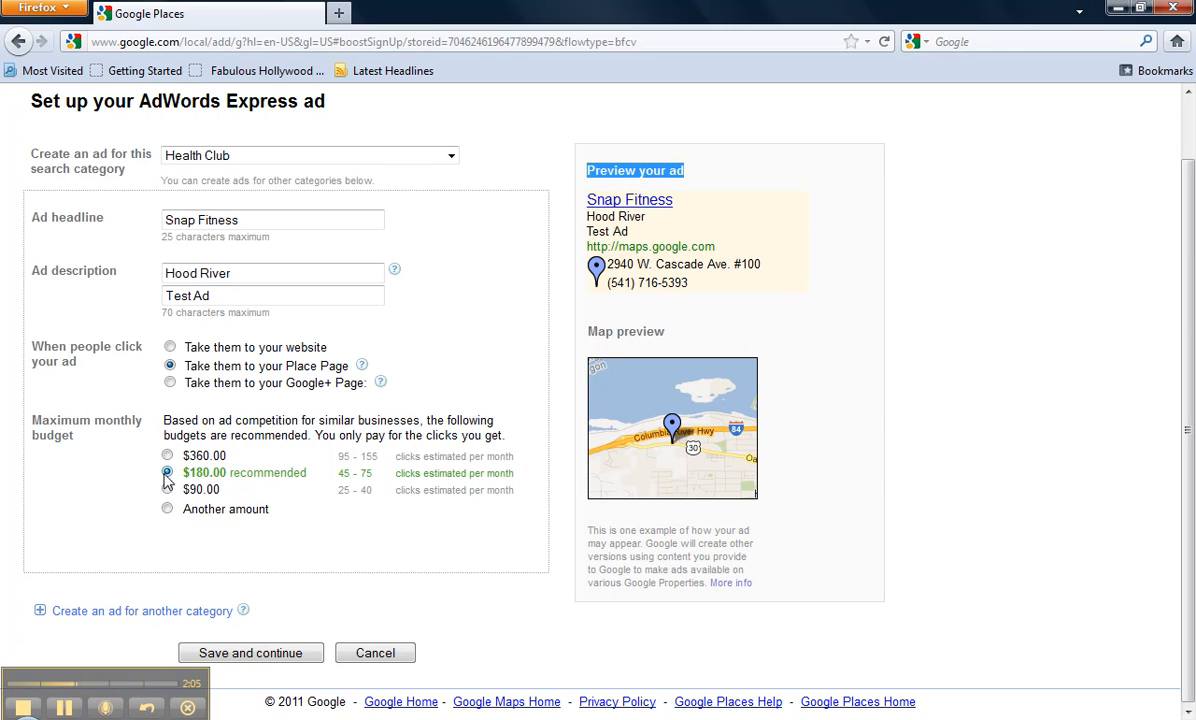
pyautogui.click(166, 456)
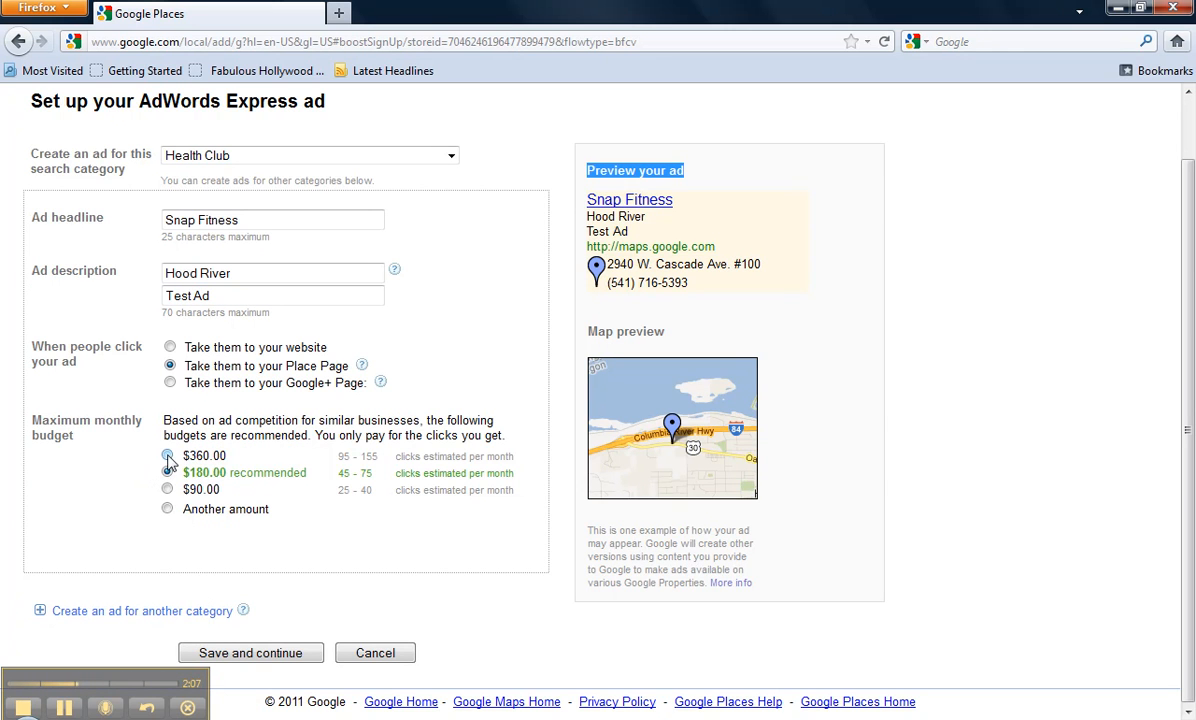
pyautogui.click(168, 472)
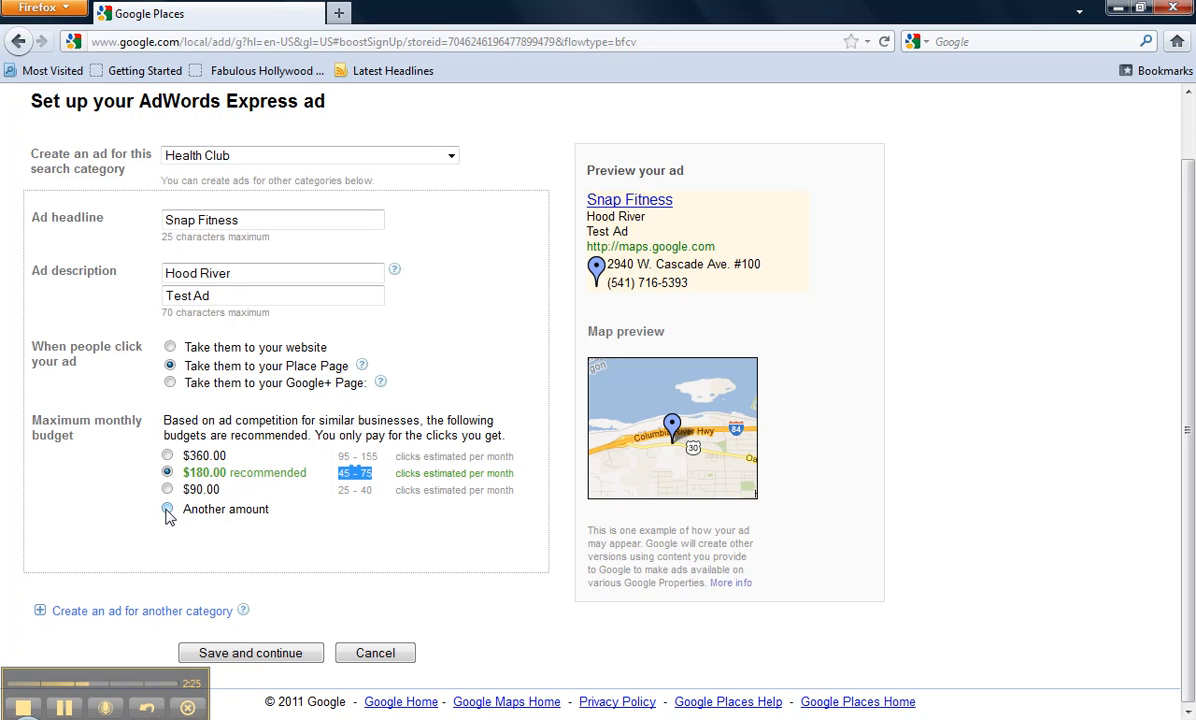
pyautogui.click(168, 510)
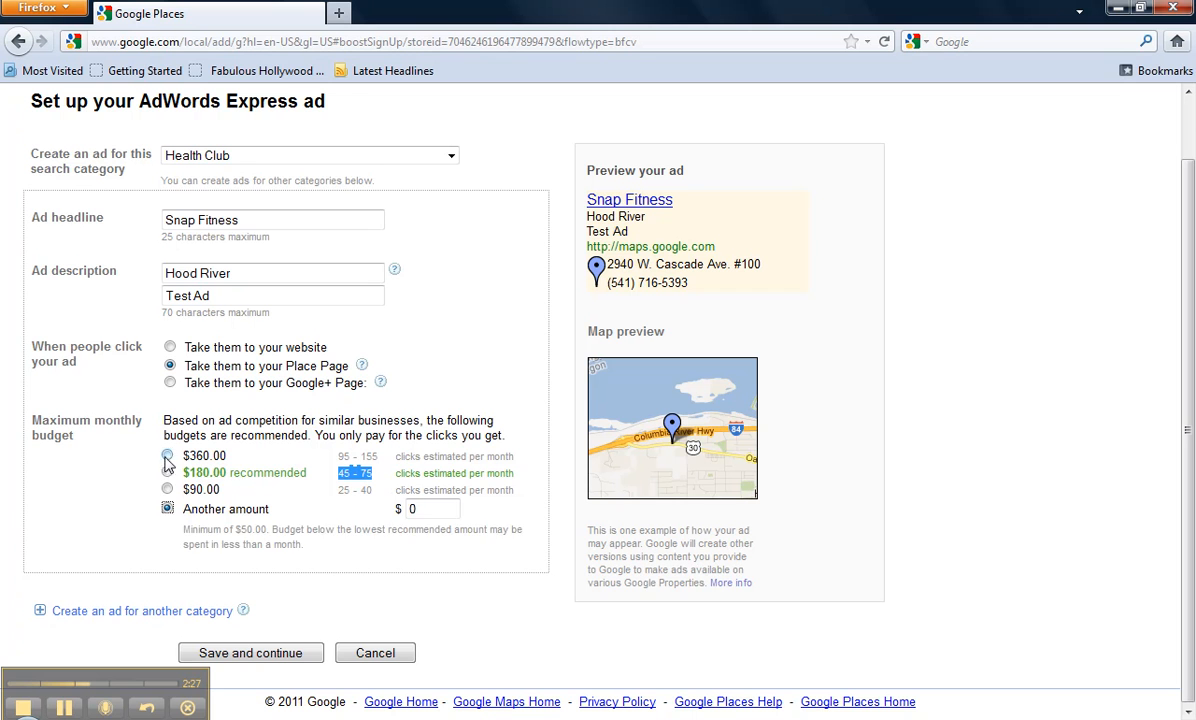
pyautogui.click(162, 456)
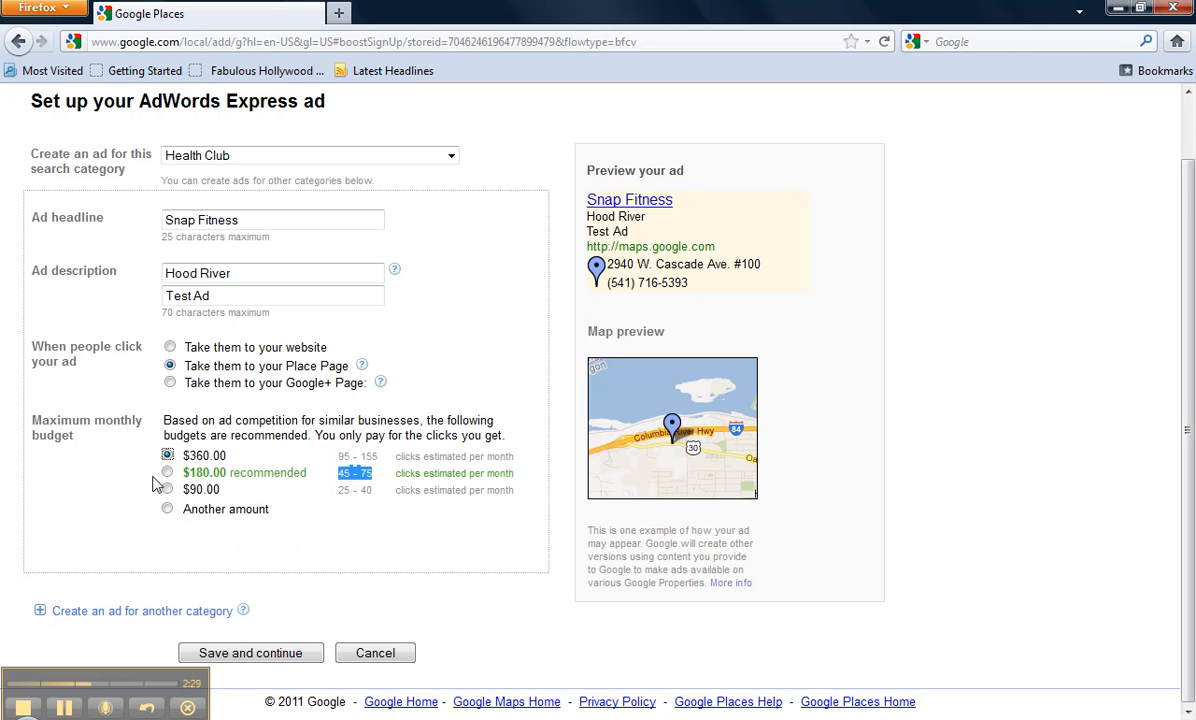
pyautogui.moveTo(136, 540)
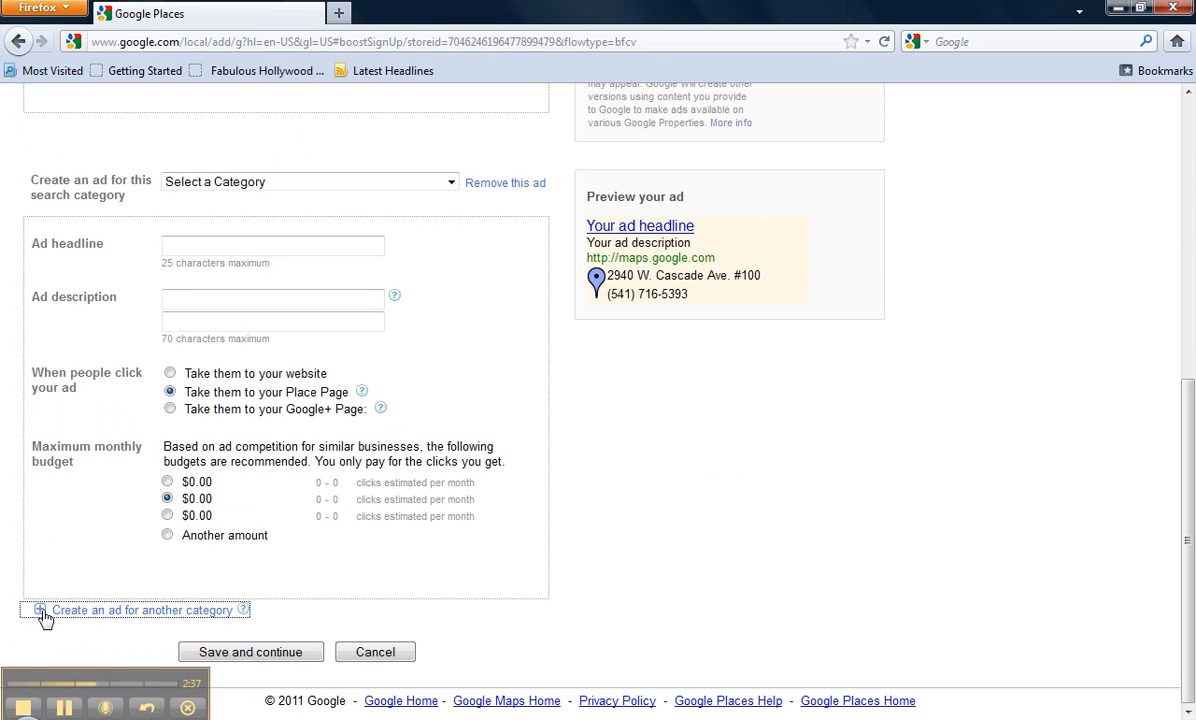
# Add an ad for another category, then review down the form
pyautogui.click(40, 610)
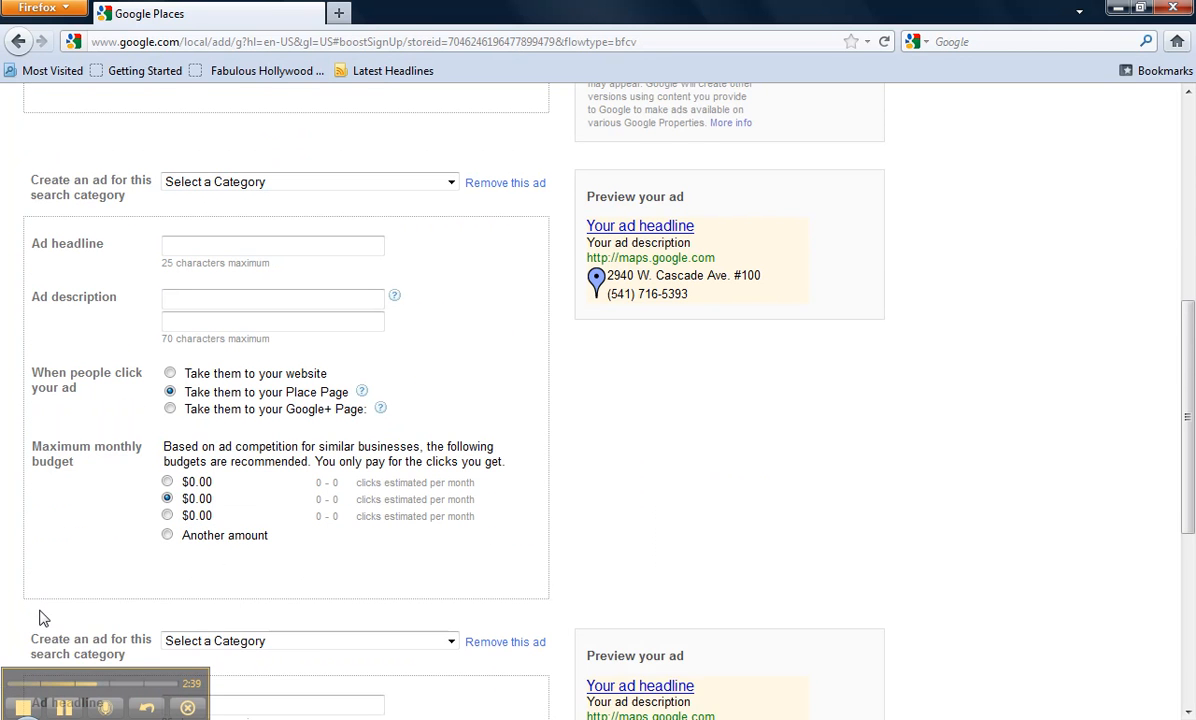
pyautogui.scroll(-3)
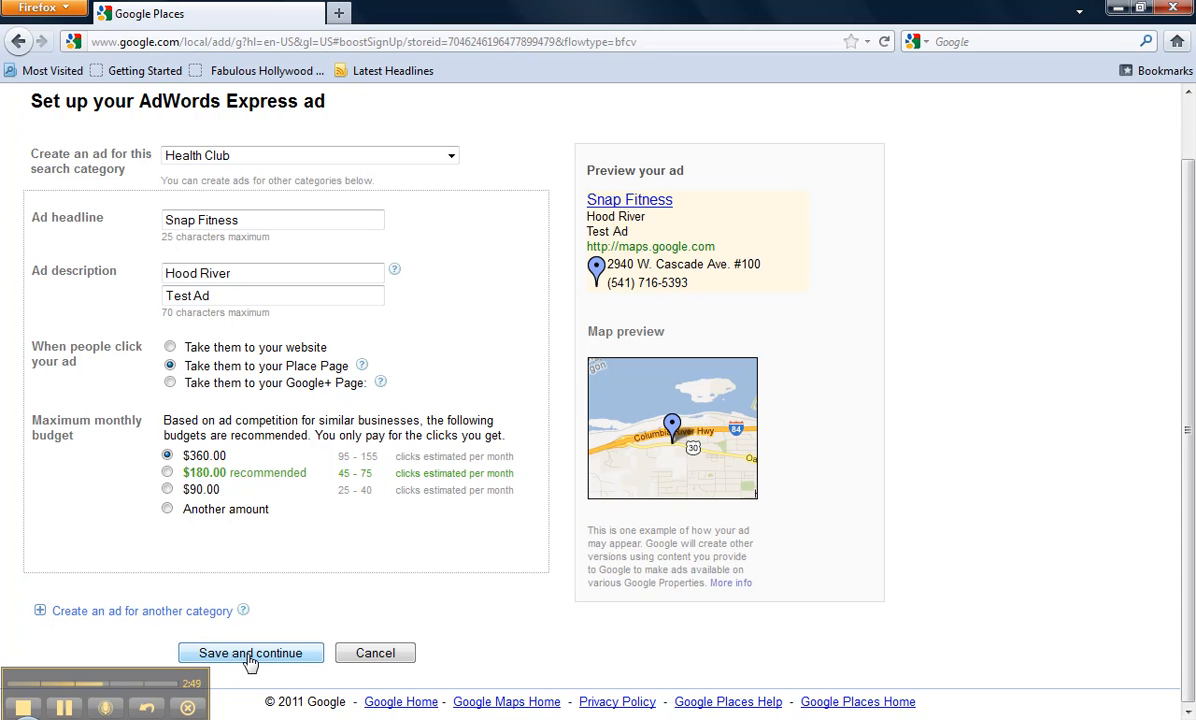
# Save the ad and continue to the billing profile setup page
pyautogui.click(250, 652)
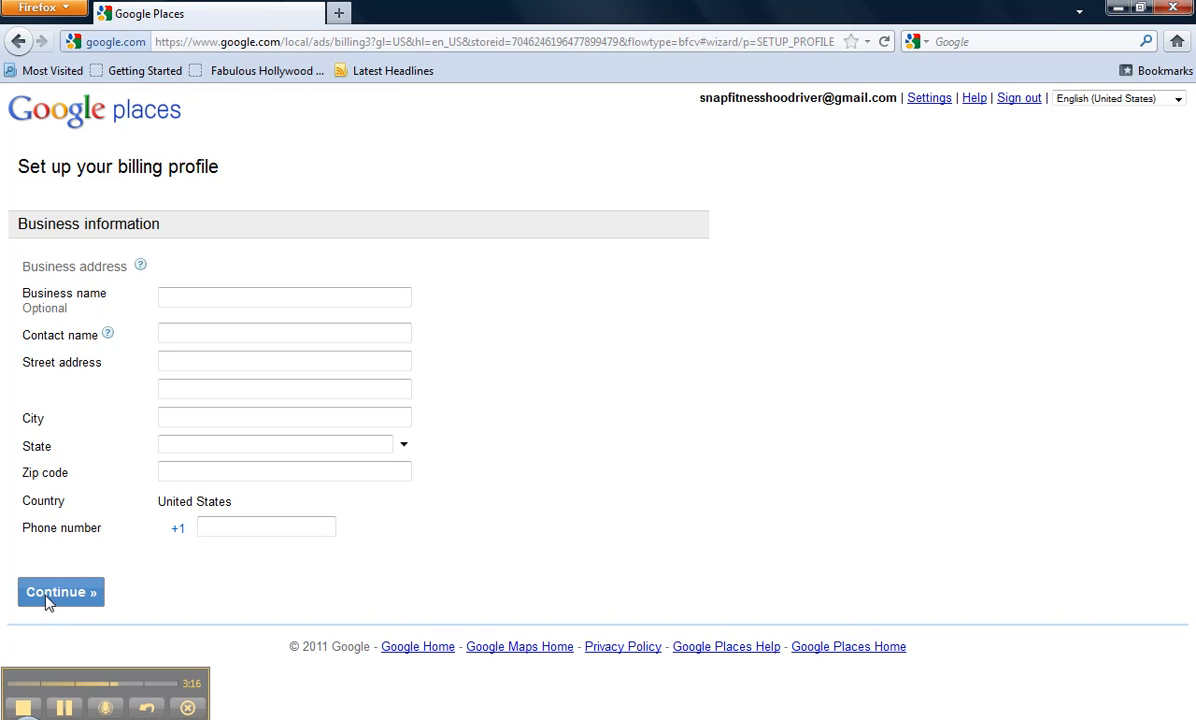
pyautogui.moveTo(52, 604)
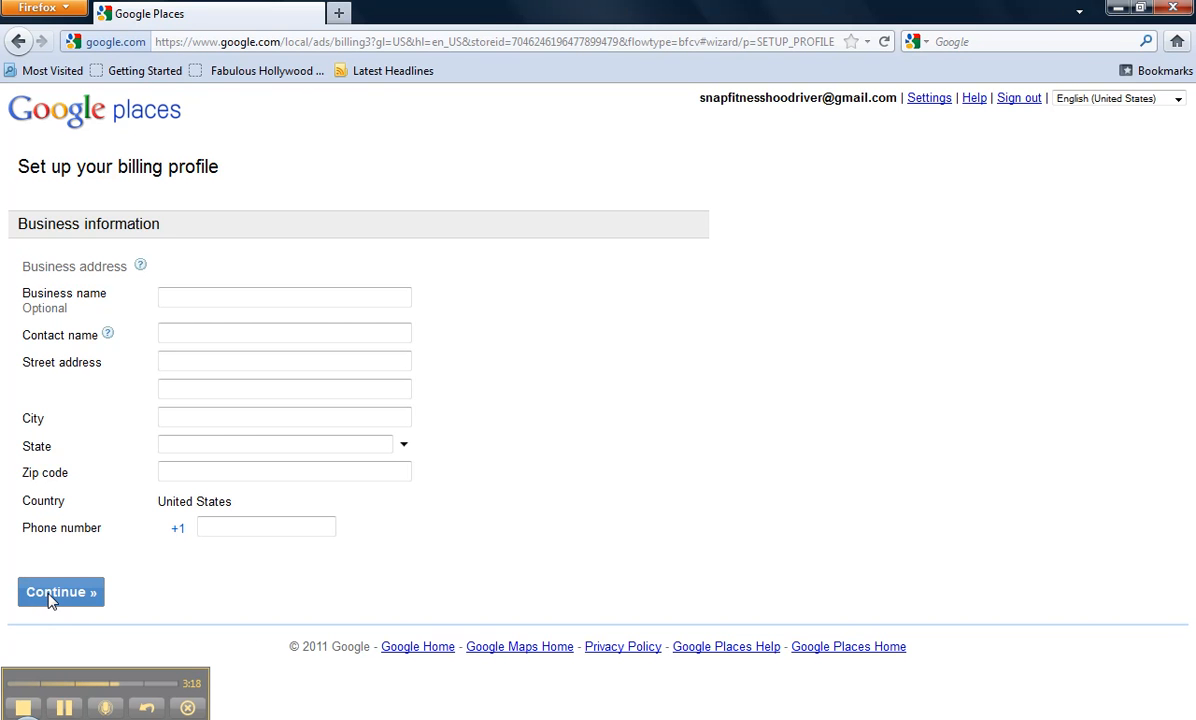